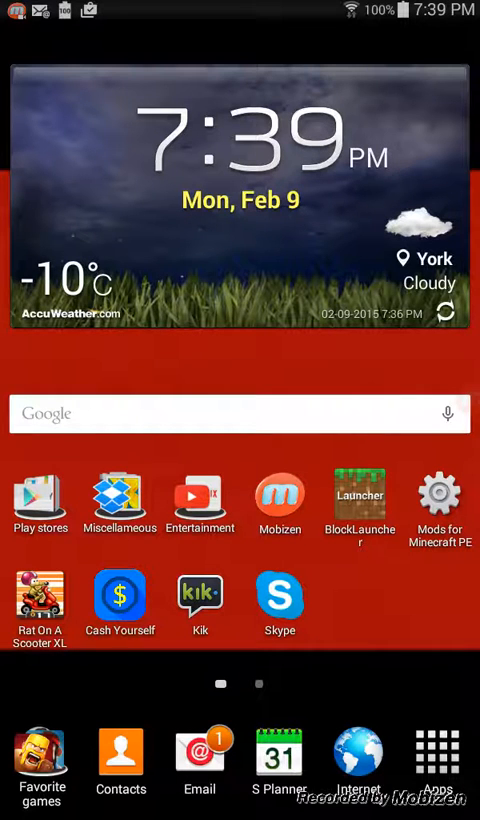
# - Launch Mobizen from its home-screen icon, reaching the connection screen
pyautogui.click(280, 498)
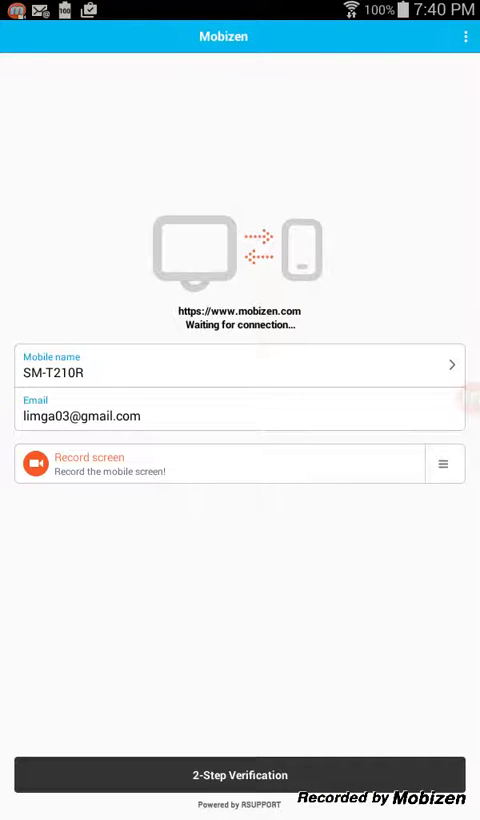
# - Visit the 2-step verification code screen, then bring up the recent-apps list
pyautogui.click(240, 775)
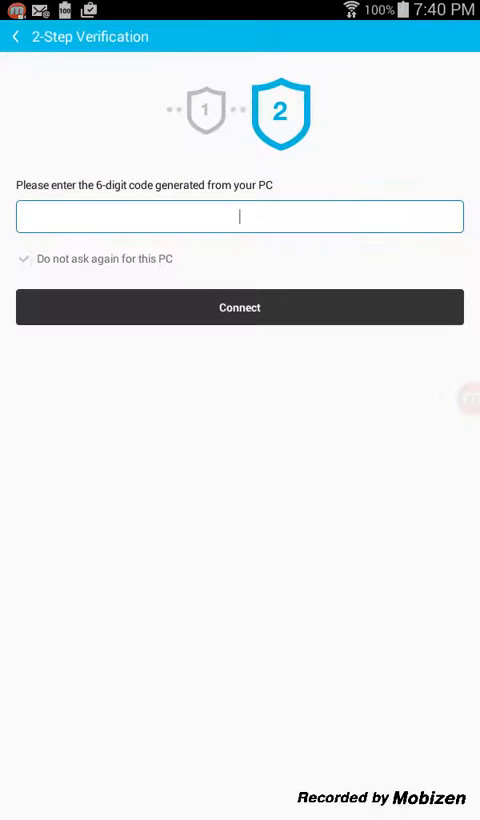
pyautogui.click(239, 216)
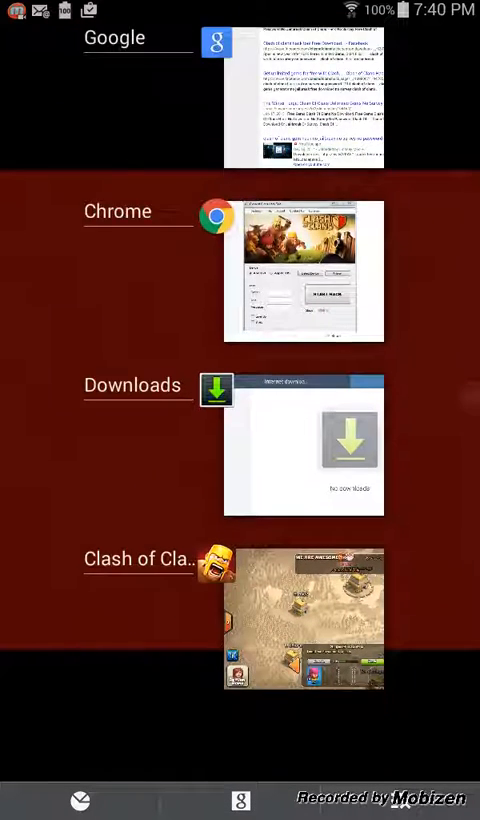
# - Scroll the recent apps past Boom Beach, YouTube and Google, then return home
pyautogui.scroll(-3)
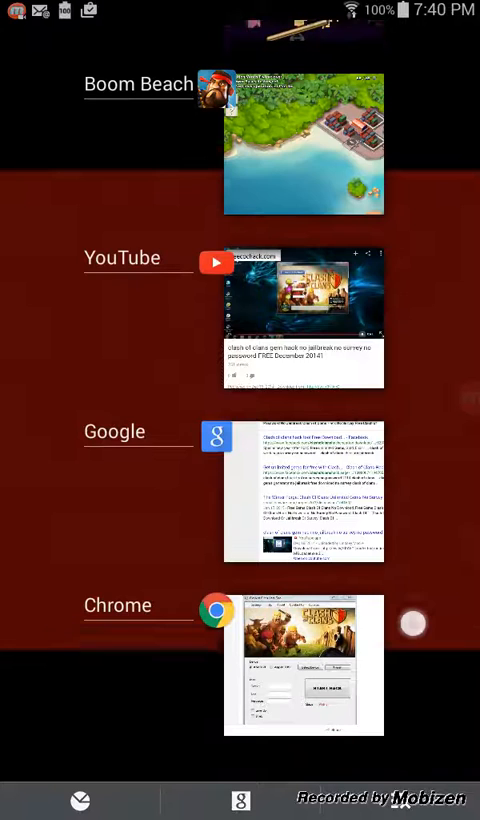
pyautogui.scroll(-3)
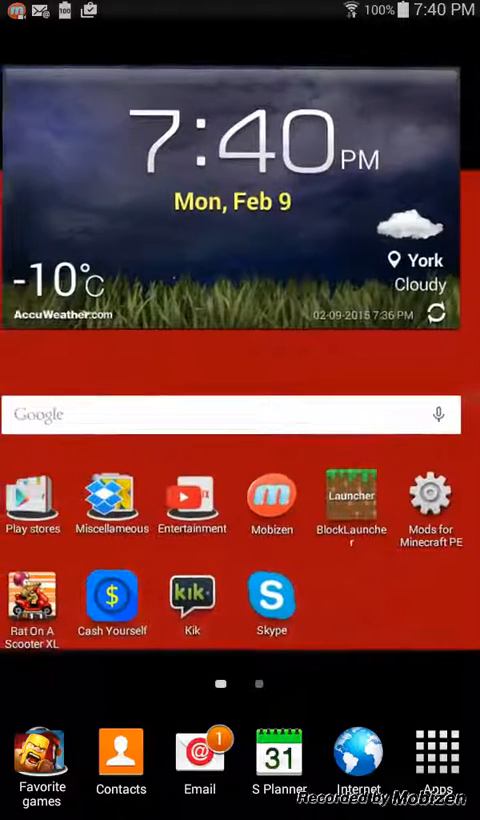
# - Reopen Mobizen's connection screen via the 'Screen recording' notification in the shade
pyautogui.click(270, 500)
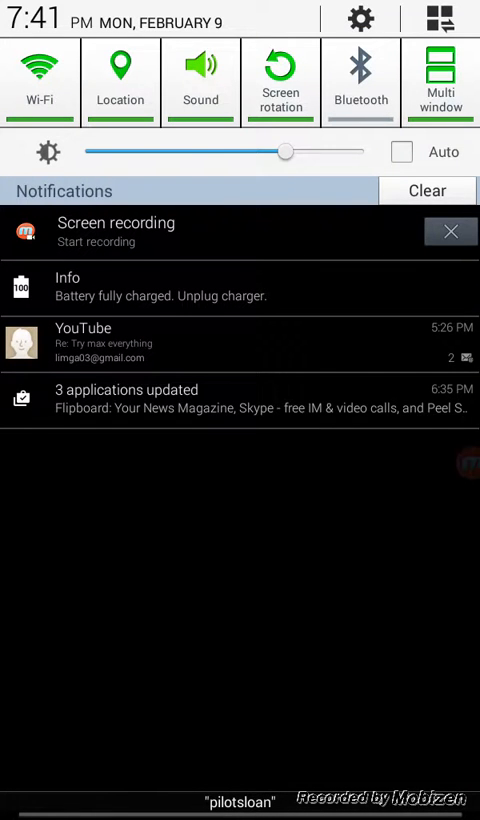
pyautogui.click(115, 232)
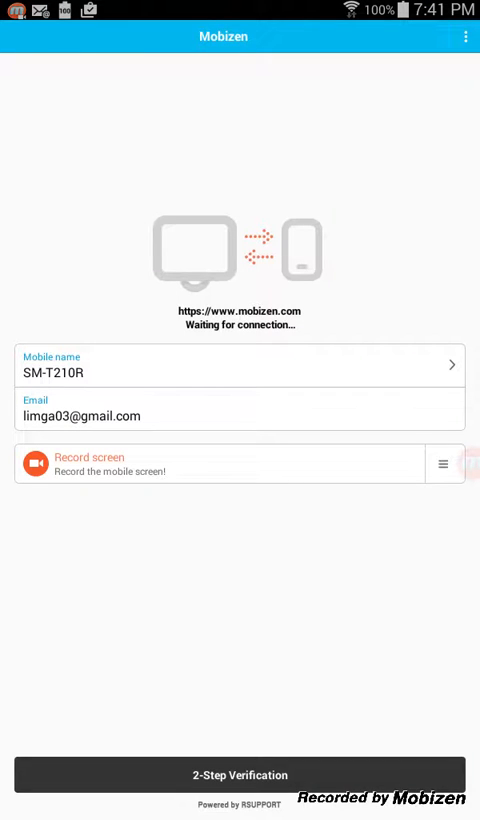